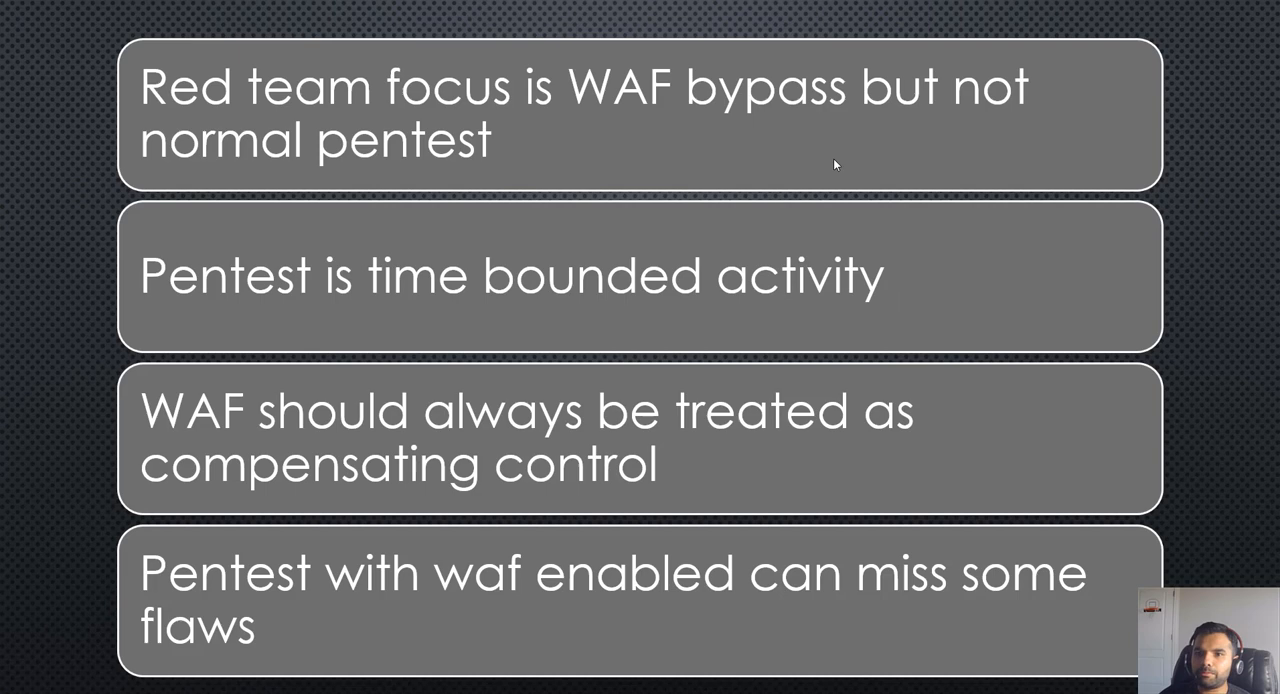
pyautogui.moveTo(676, 306)
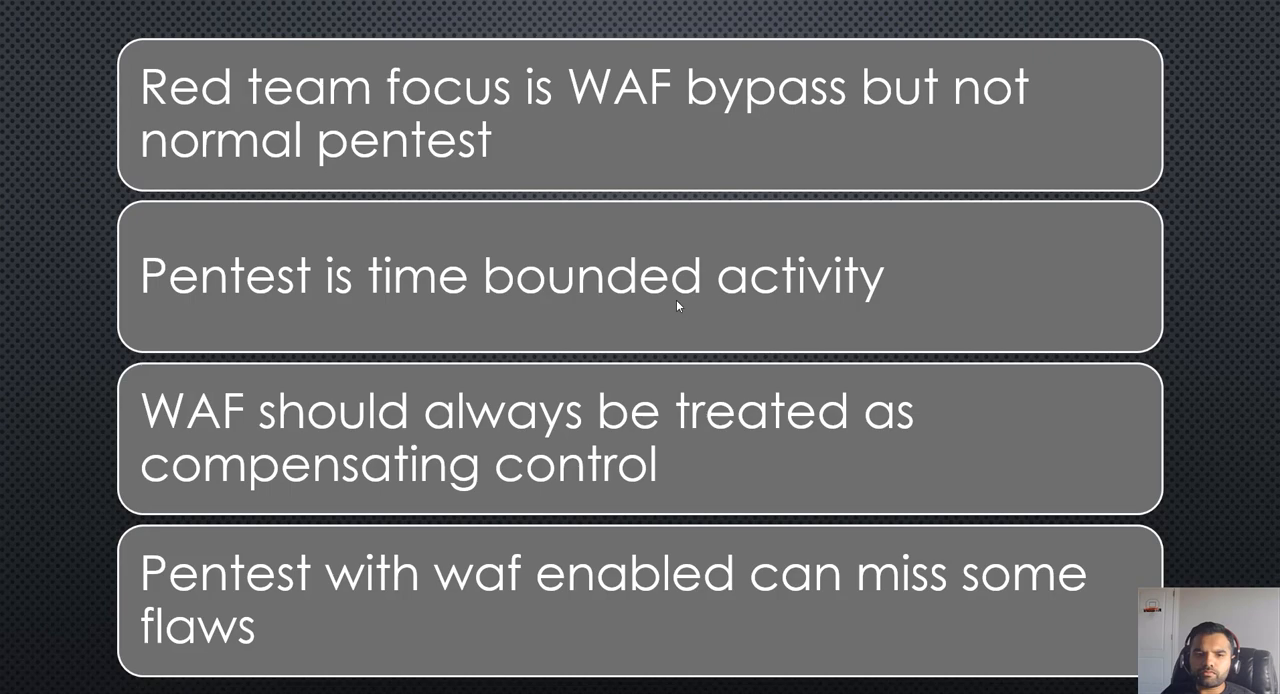
# - Advance the slideshow to the Error Based Fingerprinting slide showing the stack trace example
pyautogui.press('Right')
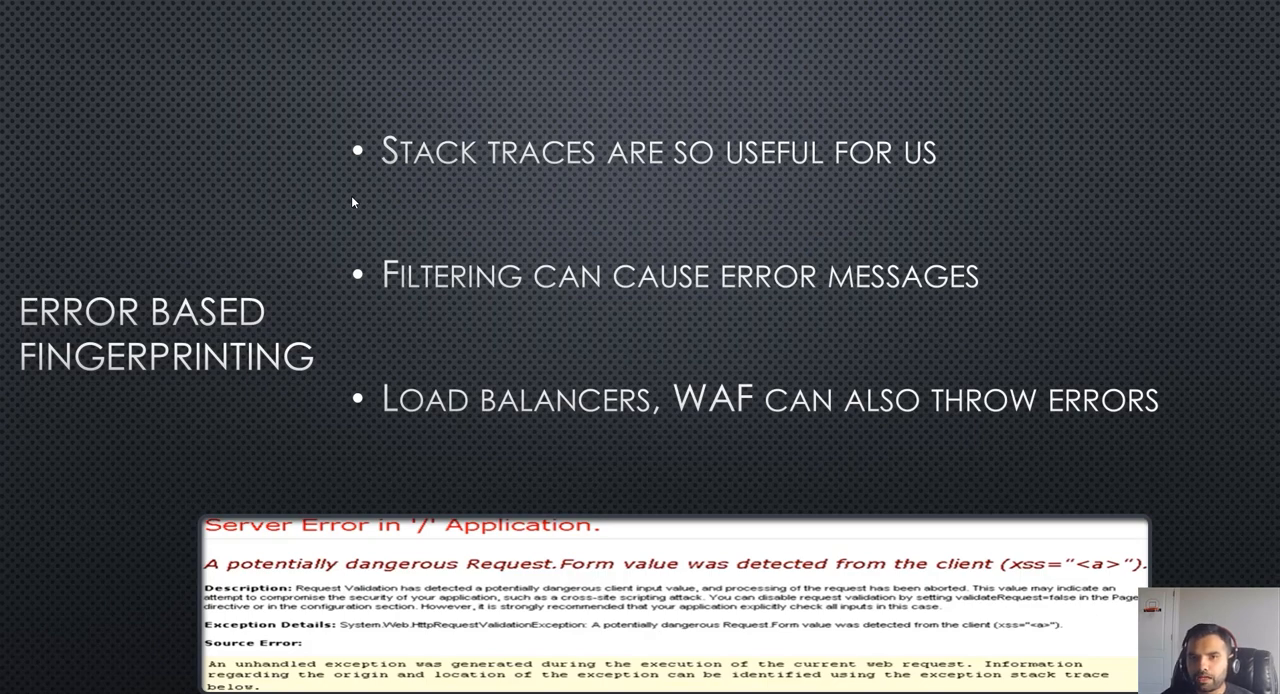